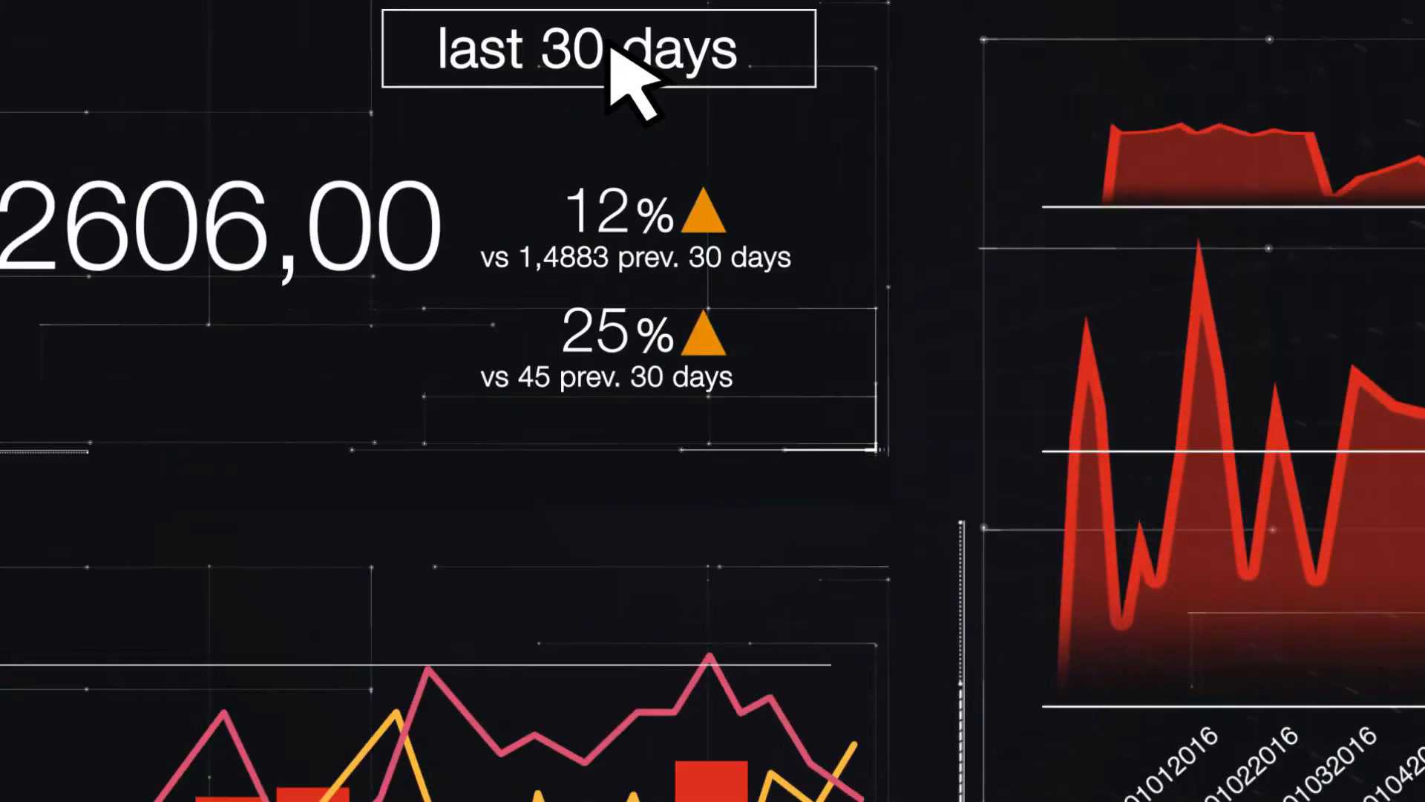
{"action": "left_click", "coordinate": [599, 48]}
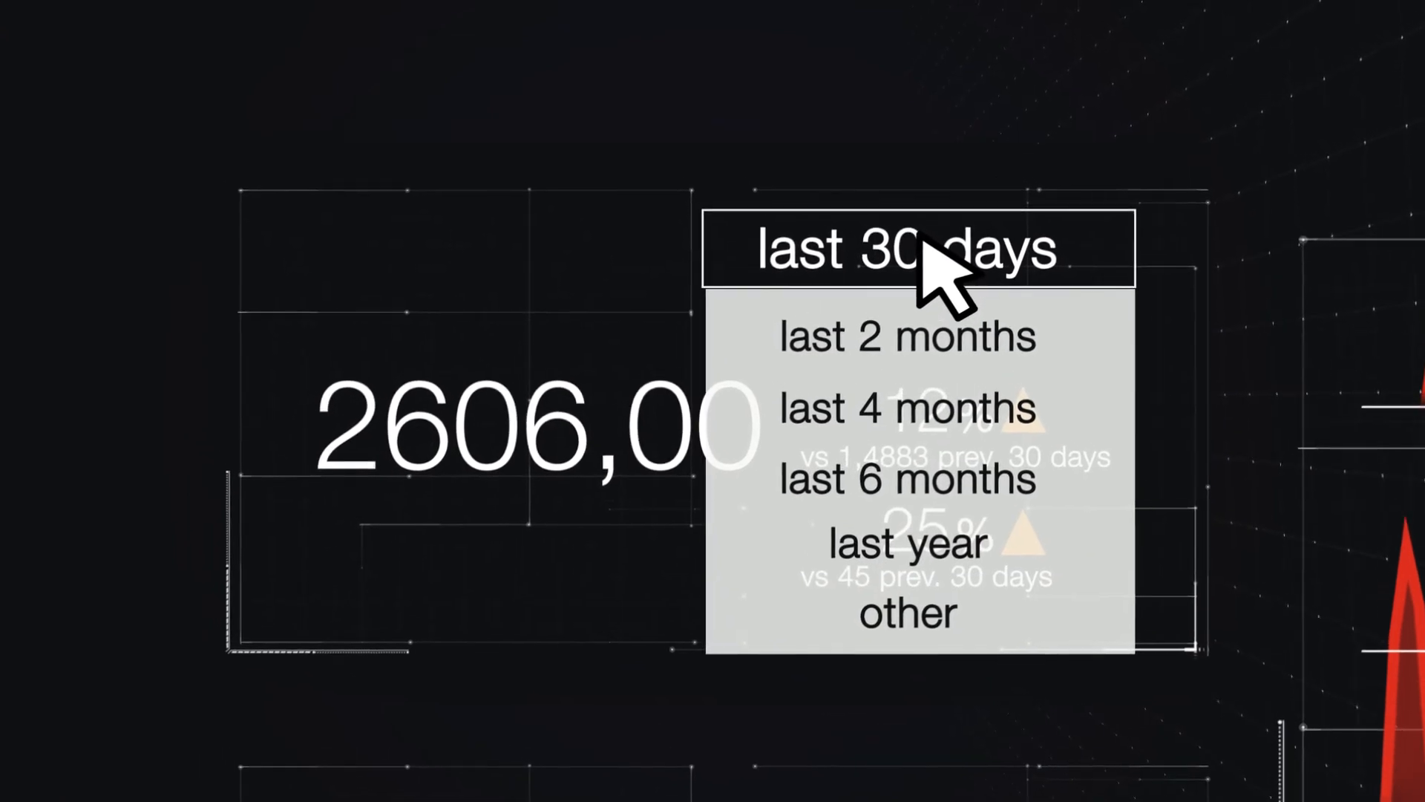
{"action": "left_click", "coordinate": [906, 247]}
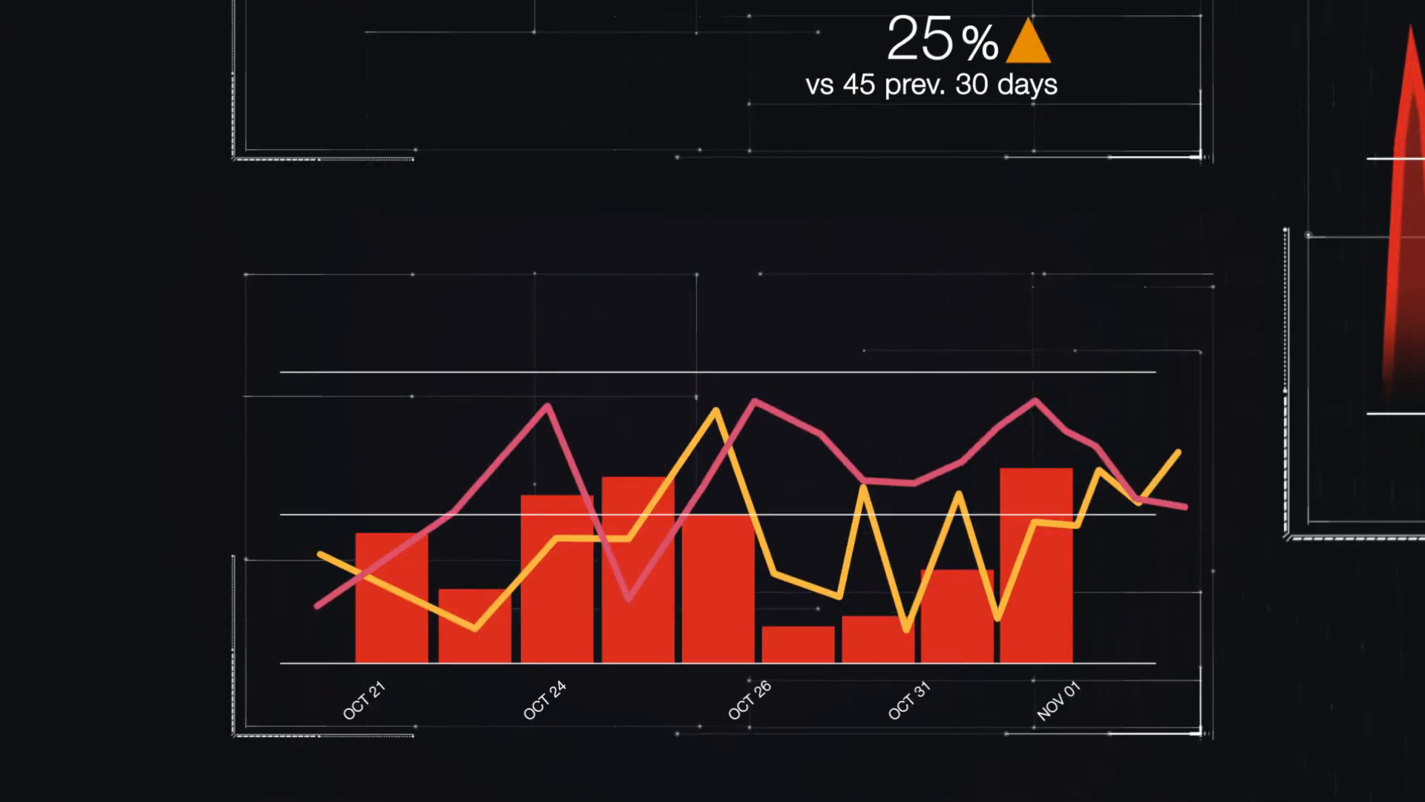